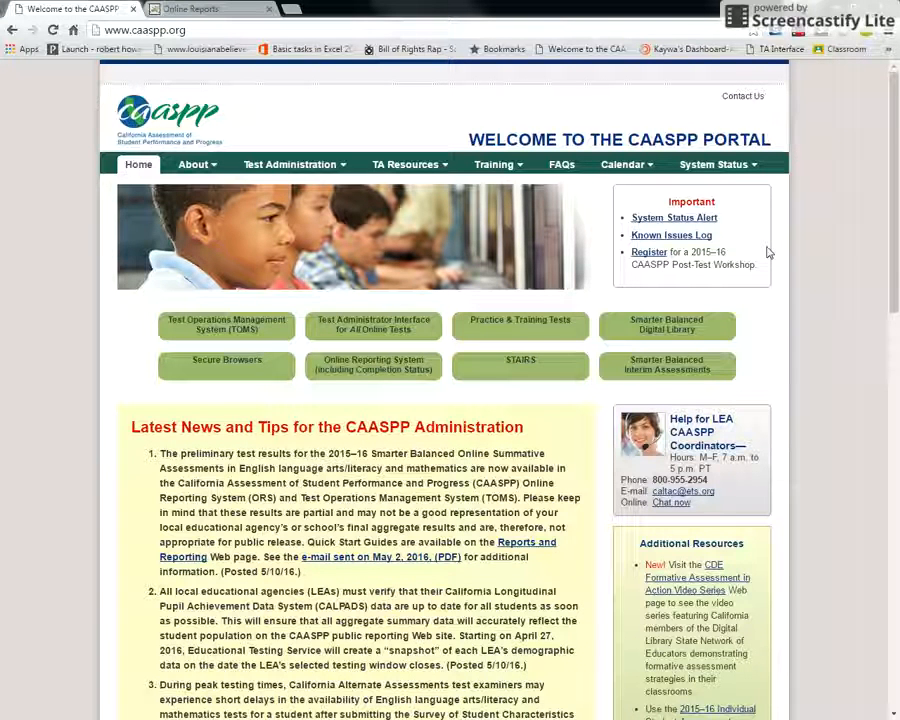
mouse_move(820, 190)
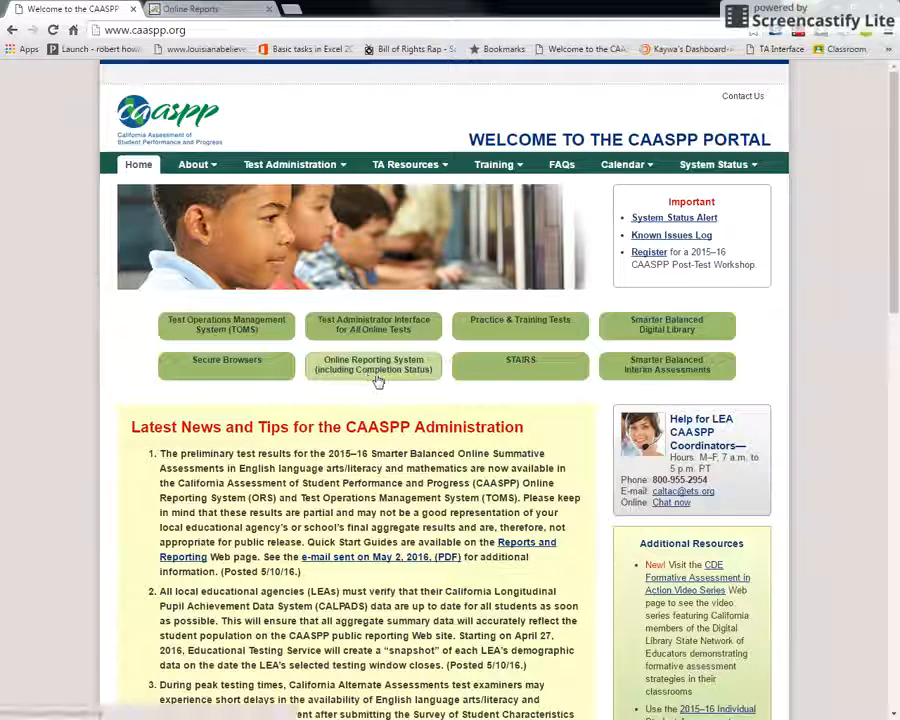
Step: Launch the Online Reporting System from the portal and request Score Reports
left_click(373, 365)
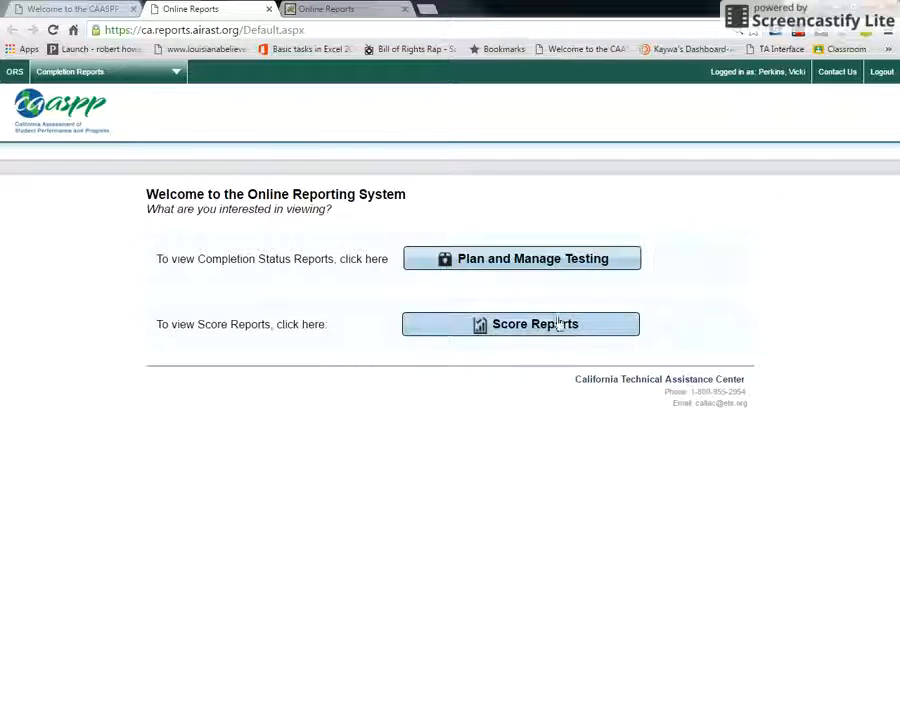
left_click(534, 323)
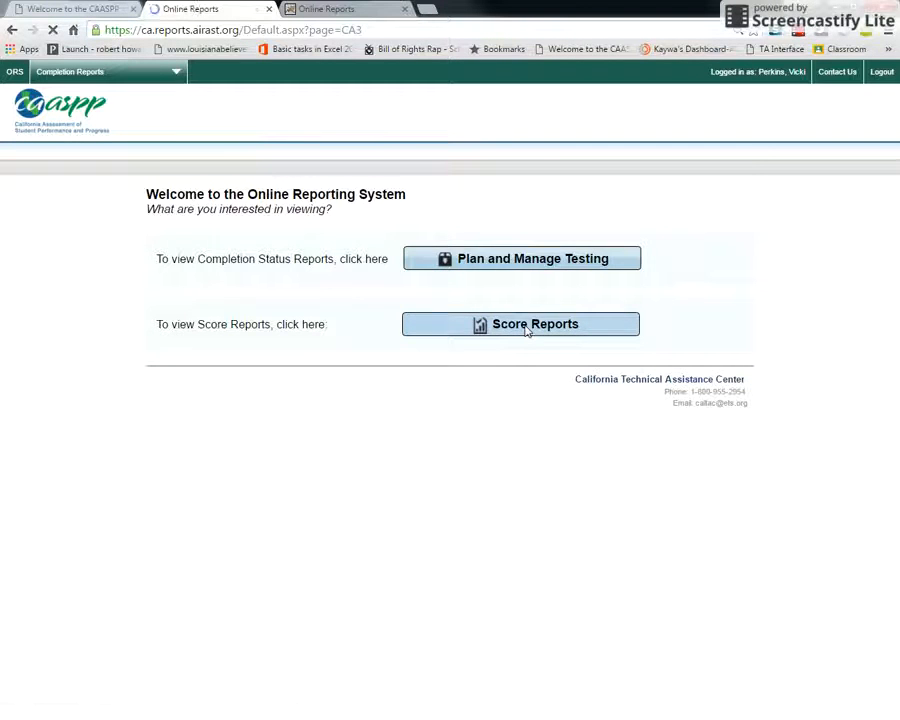
Step: Load the 2015–2016 Smarter Summative dashboard with ELA and math student counts by grade
left_click(520, 324)
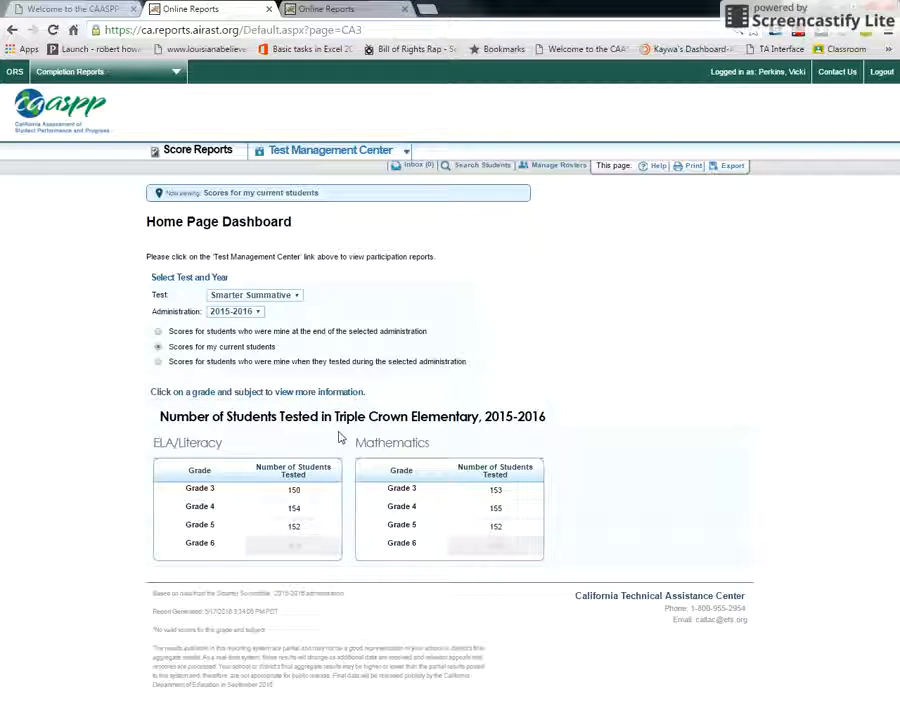
mouse_move(300, 510)
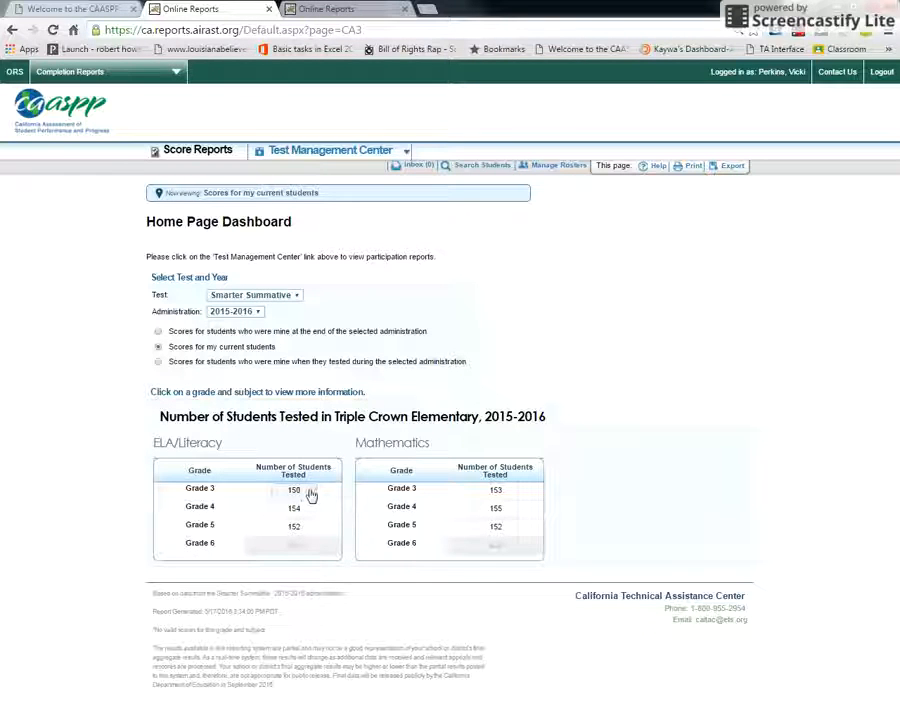
Step: Open the Grade 3 ELA/Literacy achievement report listing teachers' average scale scores
left_click(199, 490)
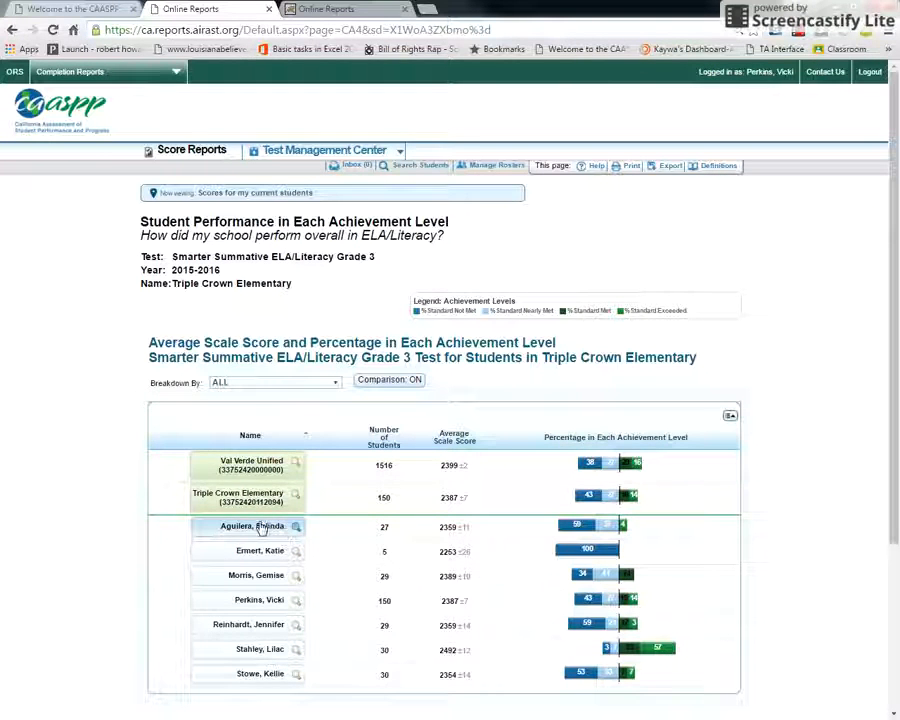
mouse_move(237, 578)
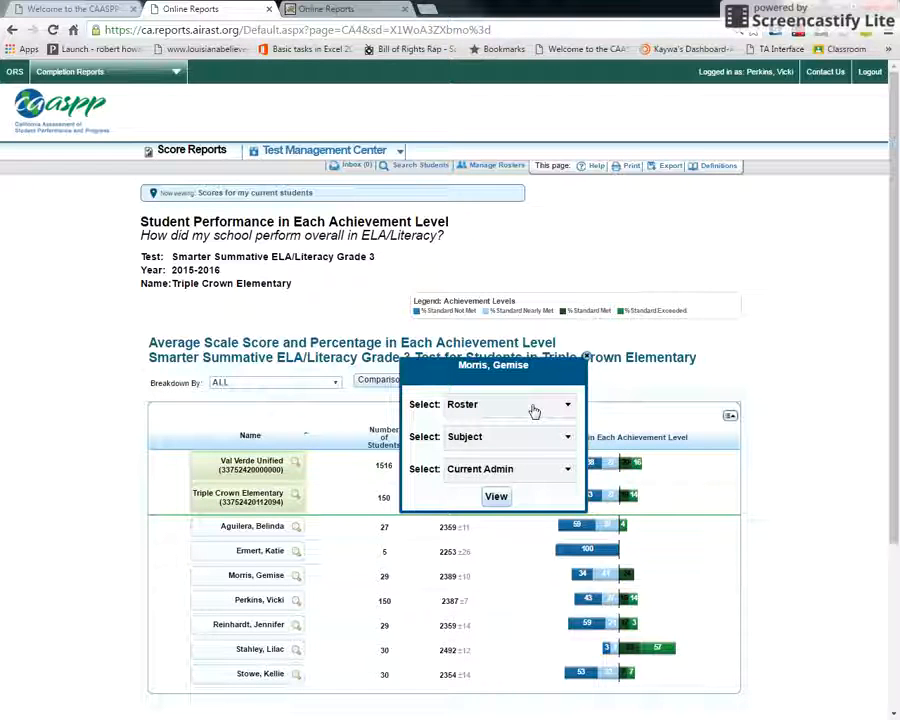
mouse_move(484, 456)
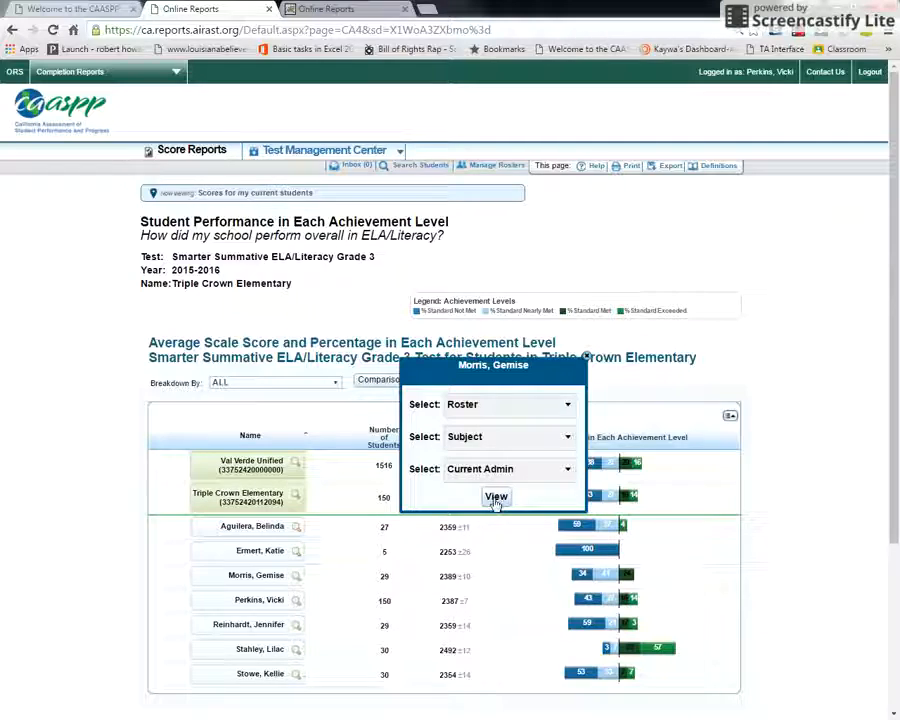
left_click(496, 498)
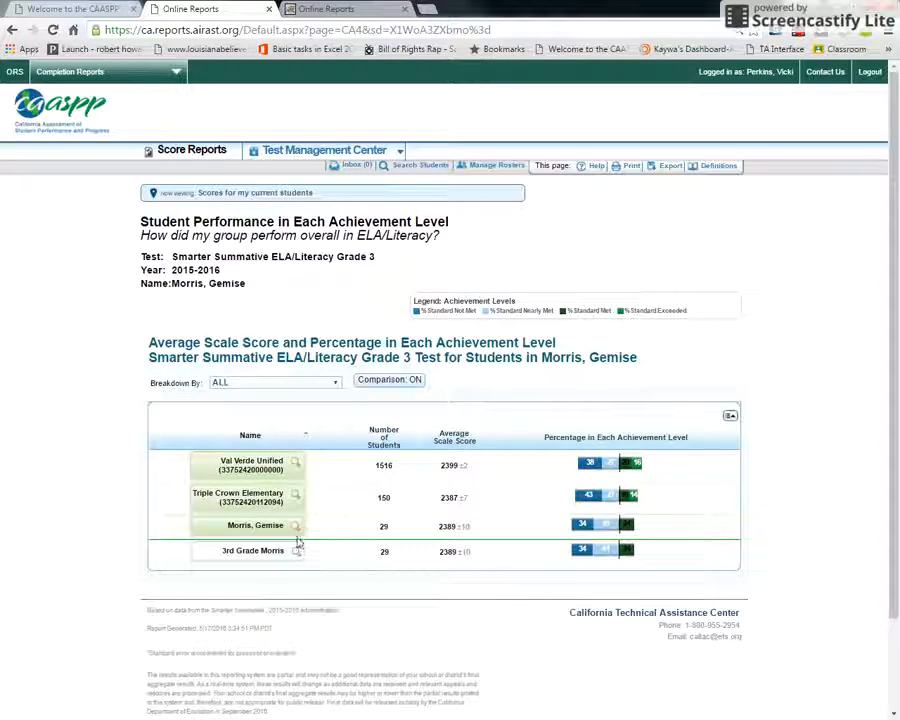
mouse_move(530, 437)
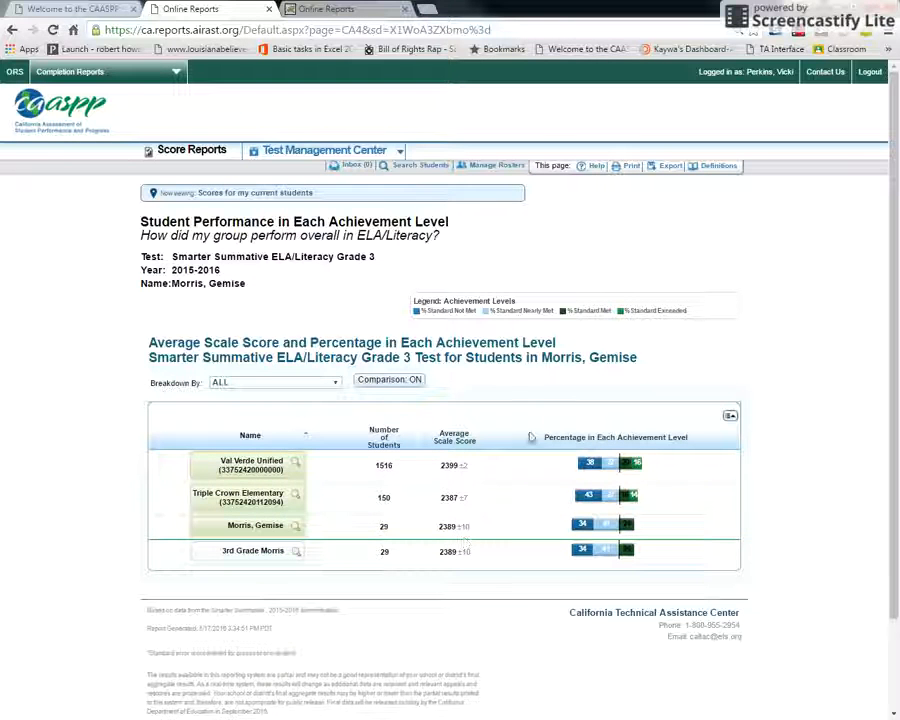
mouse_move(453, 330)
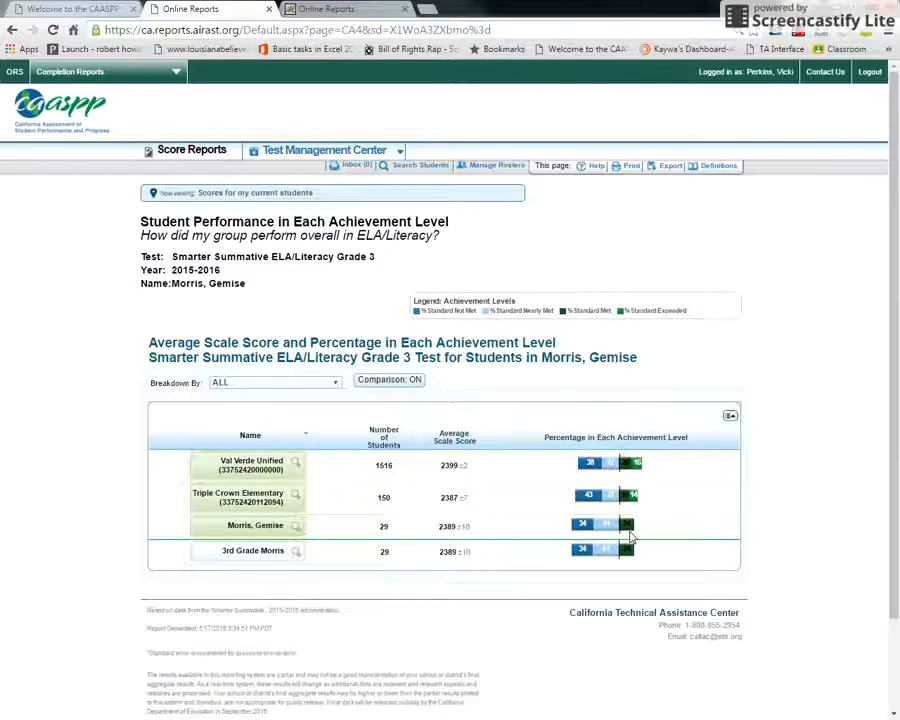
mouse_move(650, 313)
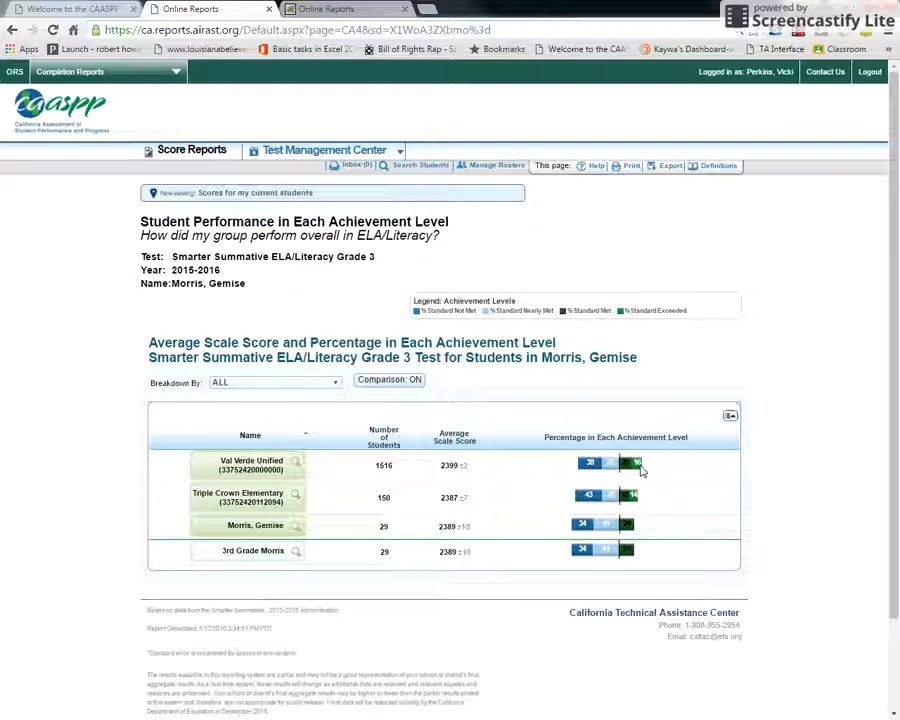
mouse_move(460, 548)
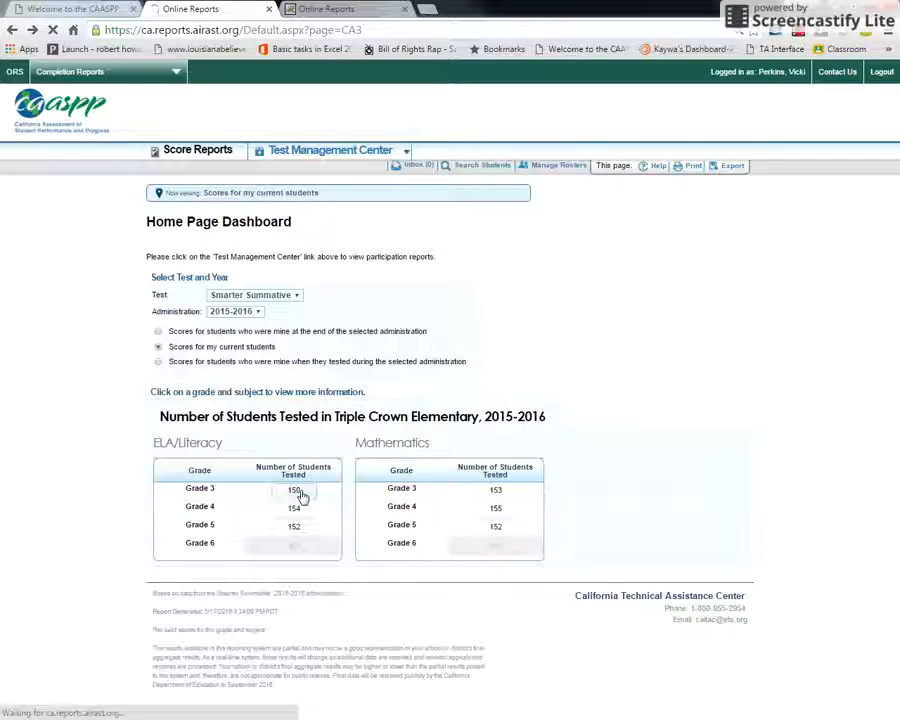
left_click(294, 490)
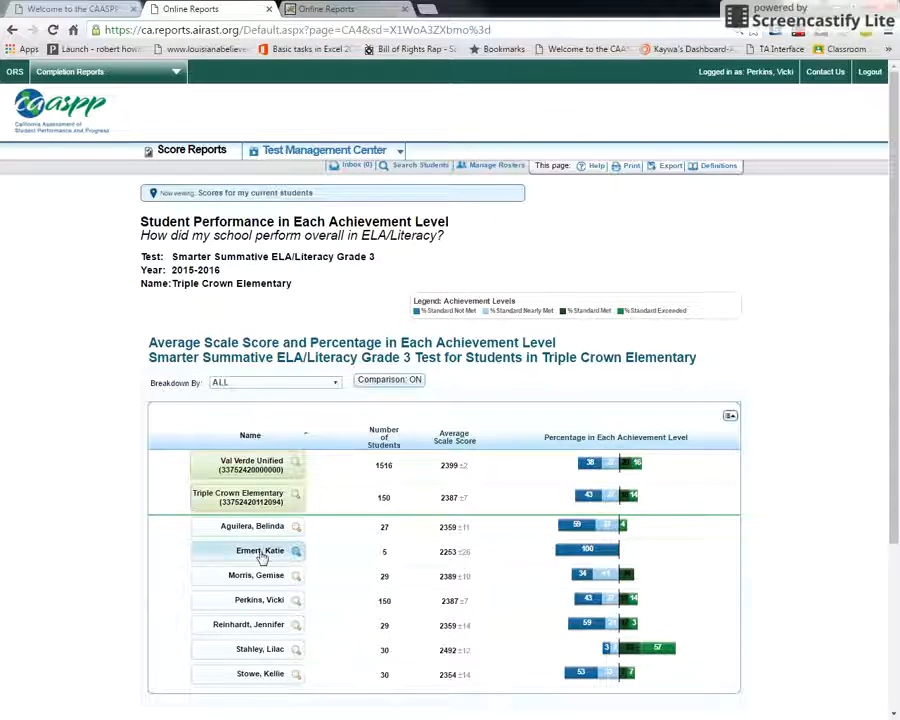
left_click(296, 575)
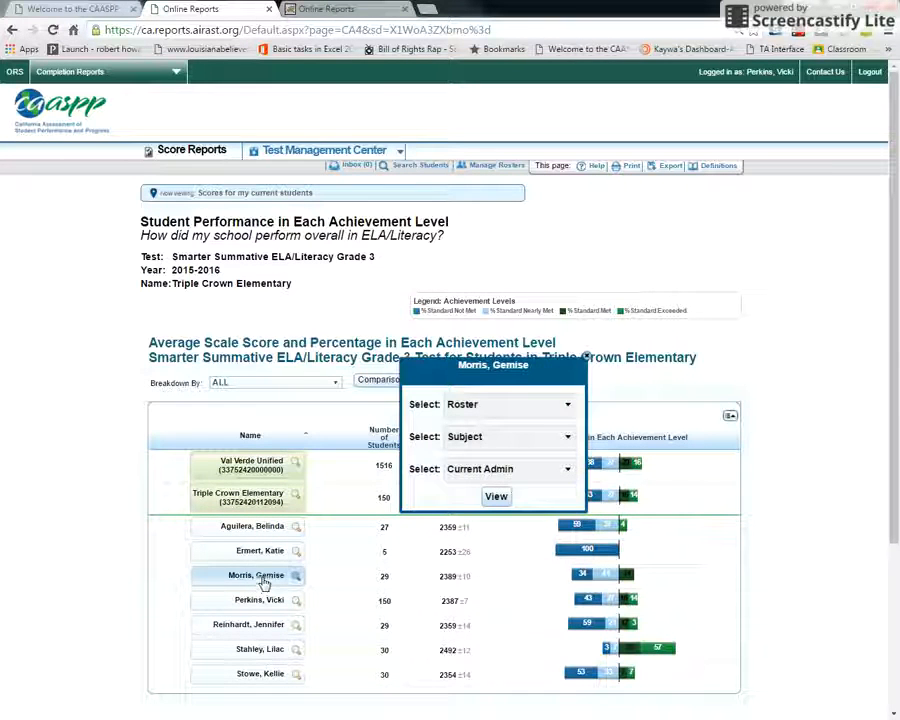
mouse_move(502, 417)
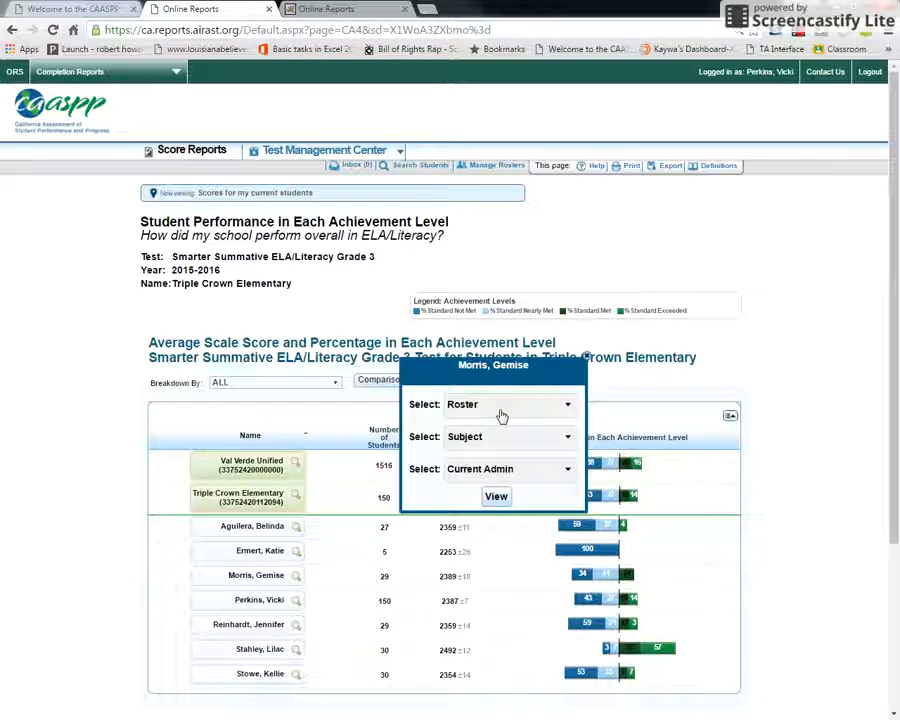
left_click(510, 404)
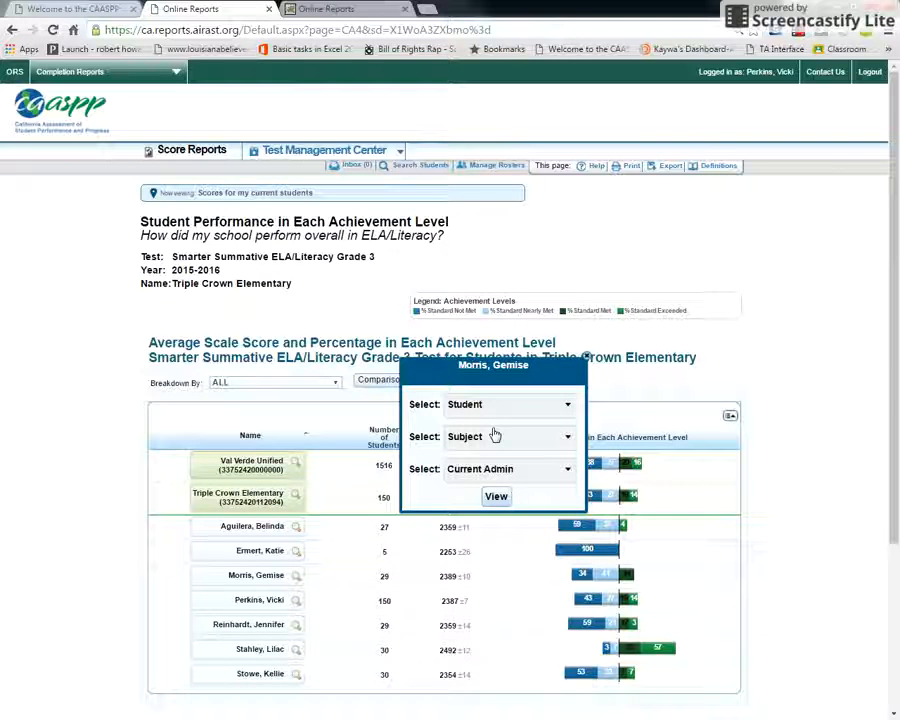
mouse_move(503, 410)
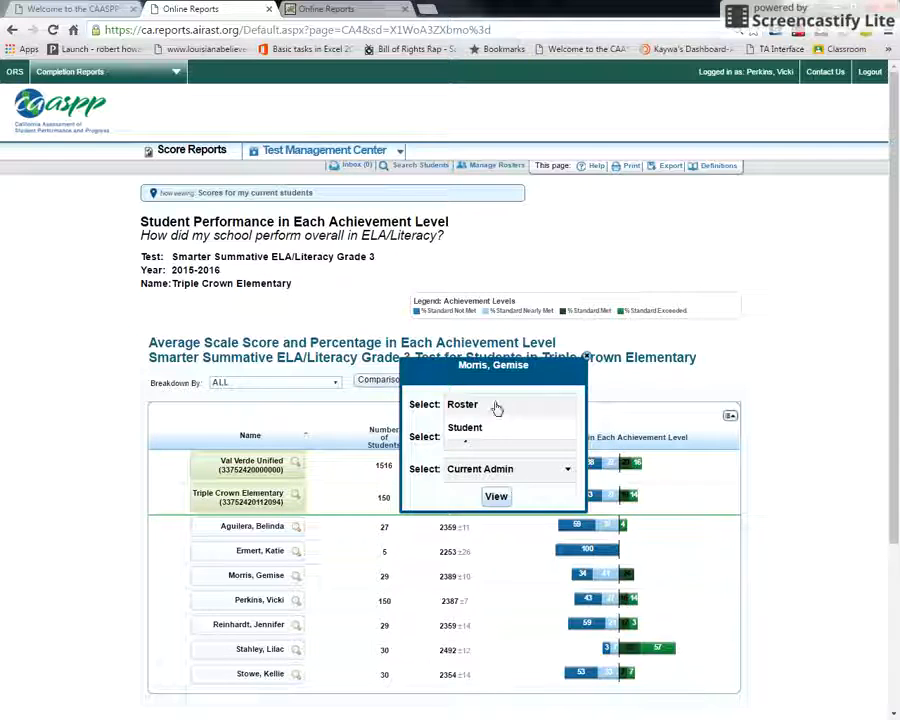
left_click(510, 404)
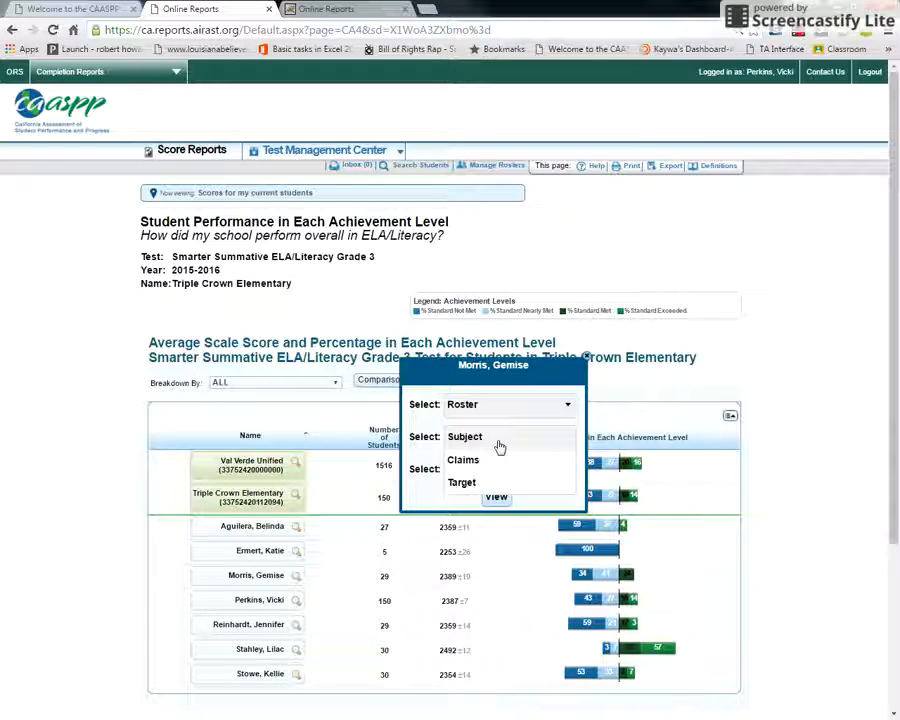
left_click(463, 459)
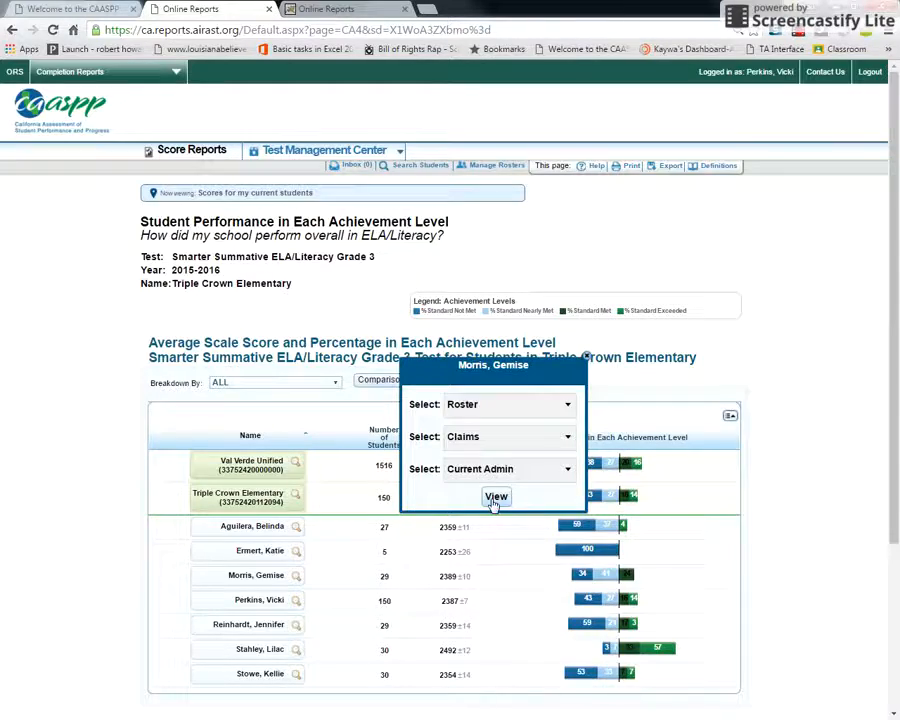
left_click(496, 497)
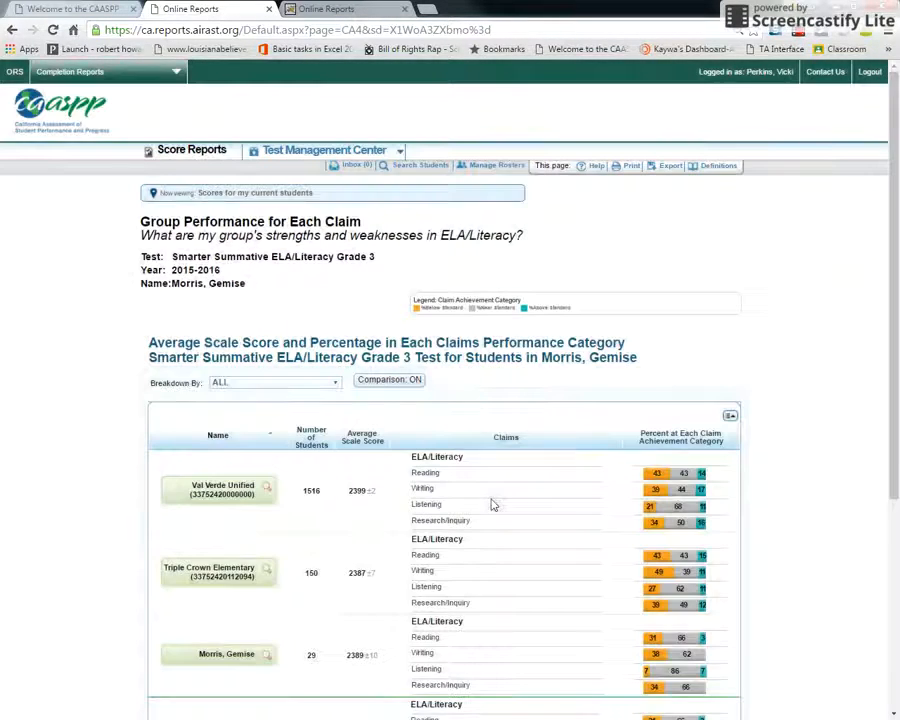
scroll("down", 3)
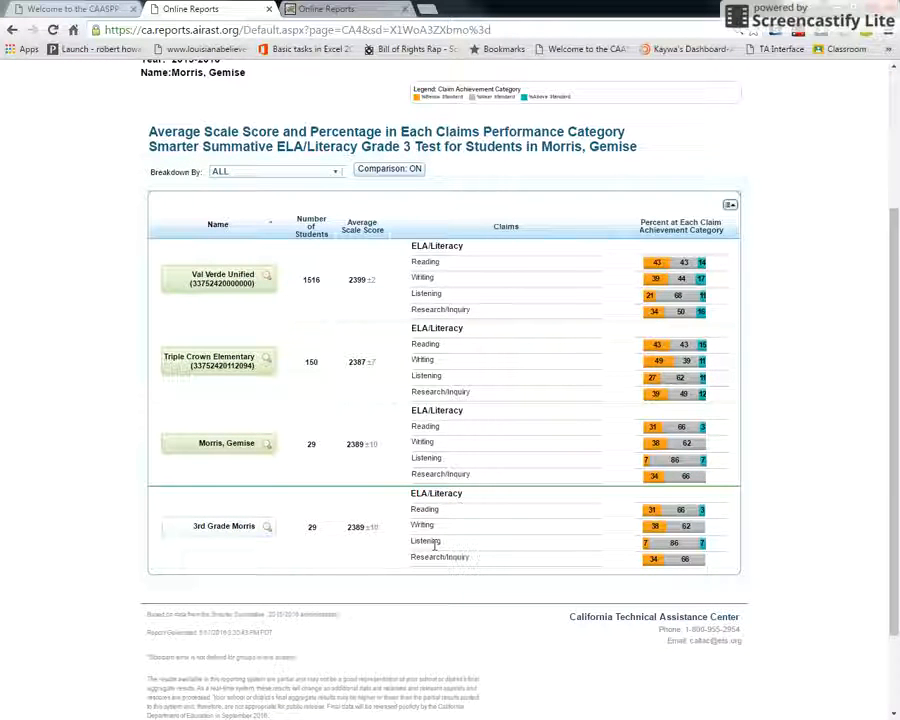
mouse_move(450, 430)
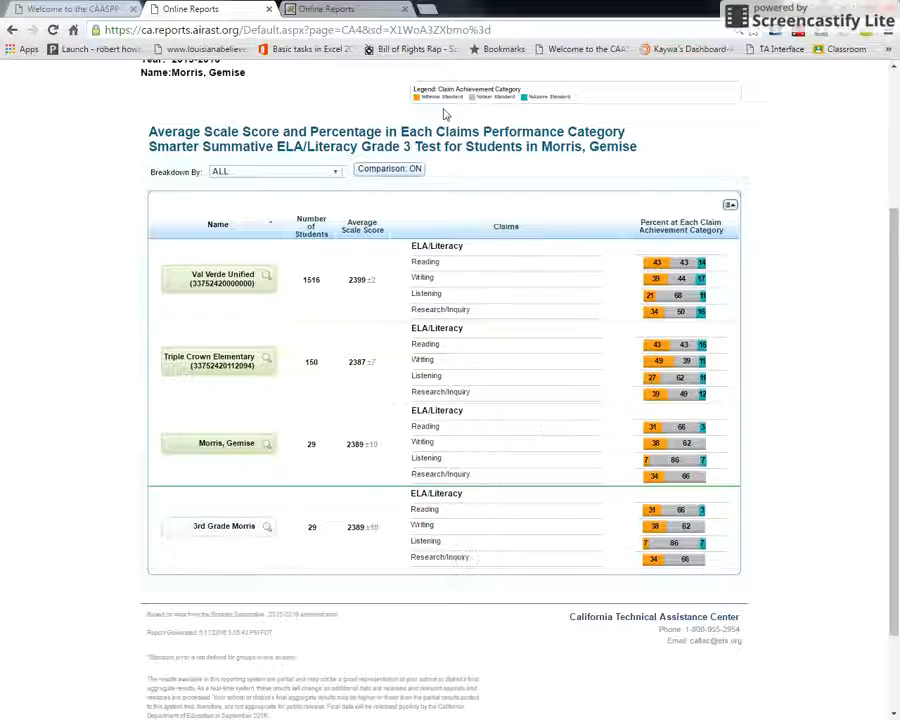
mouse_move(505, 115)
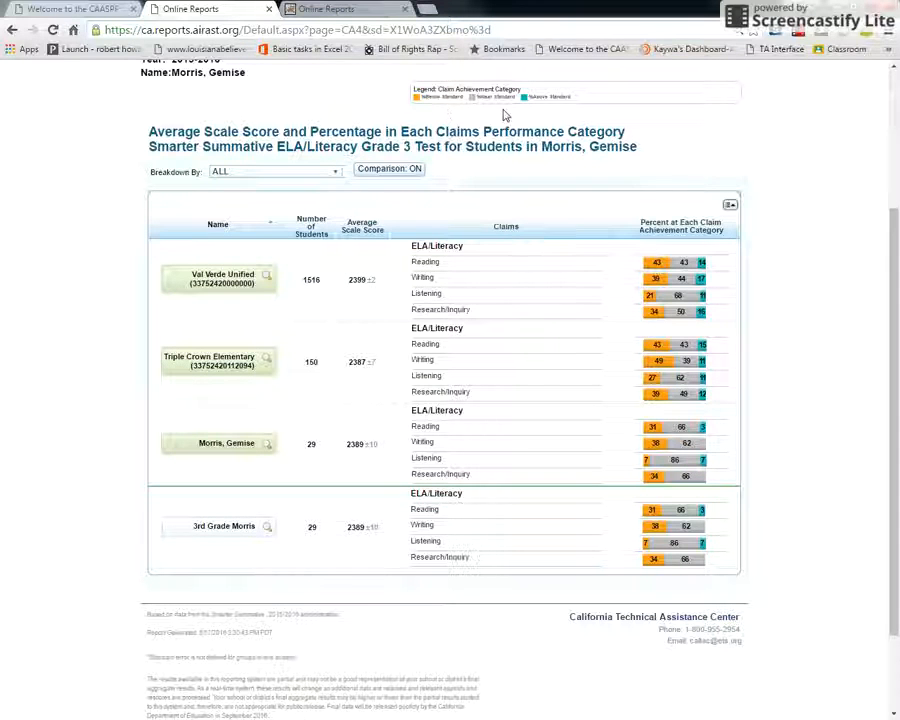
mouse_move(562, 115)
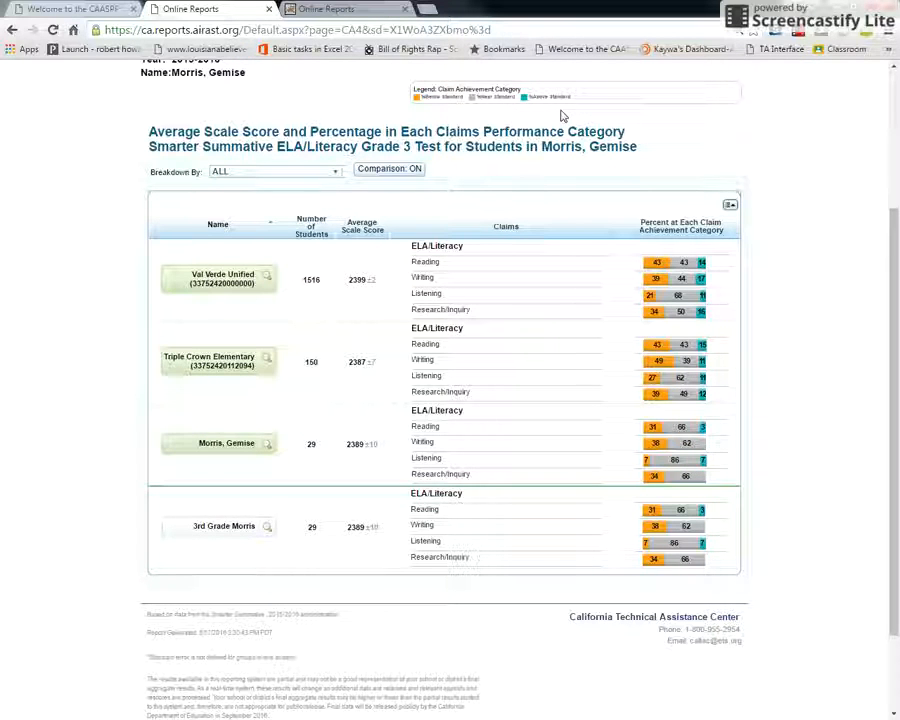
mouse_move(470, 504)
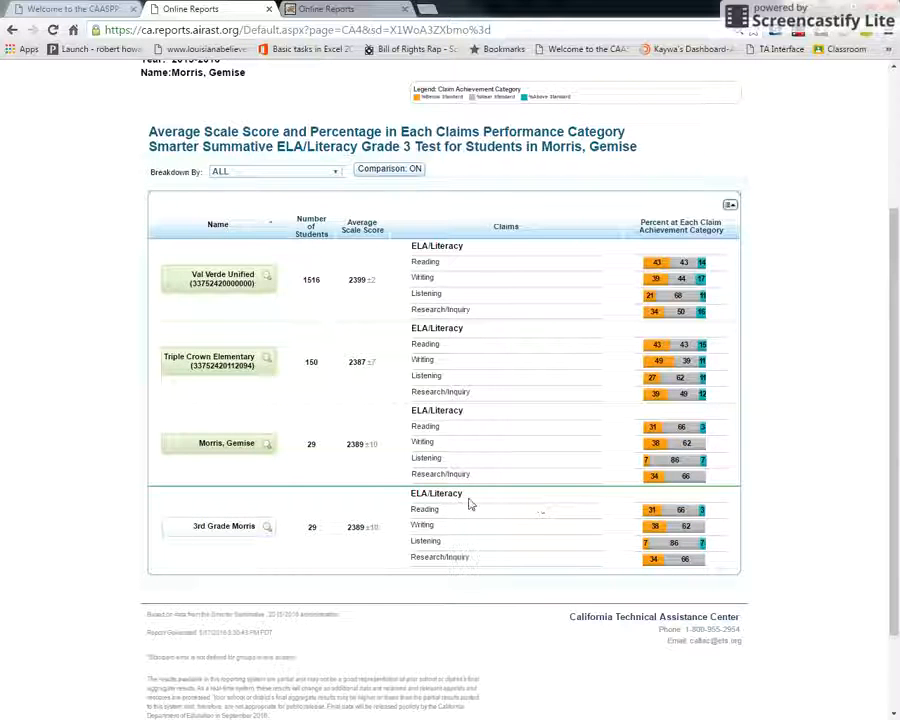
mouse_move(457, 521)
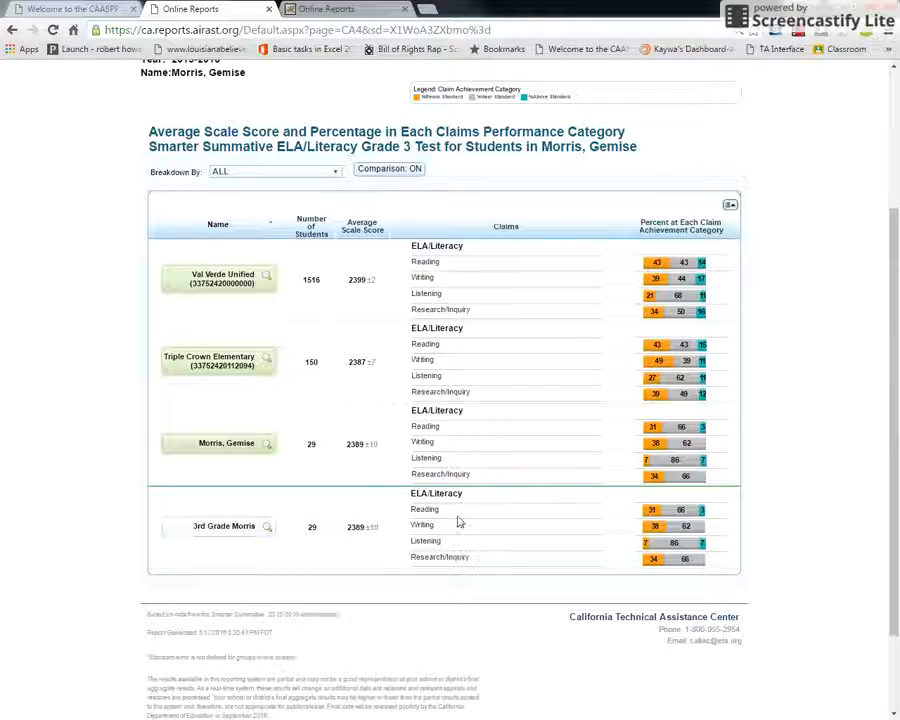
mouse_move(650, 520)
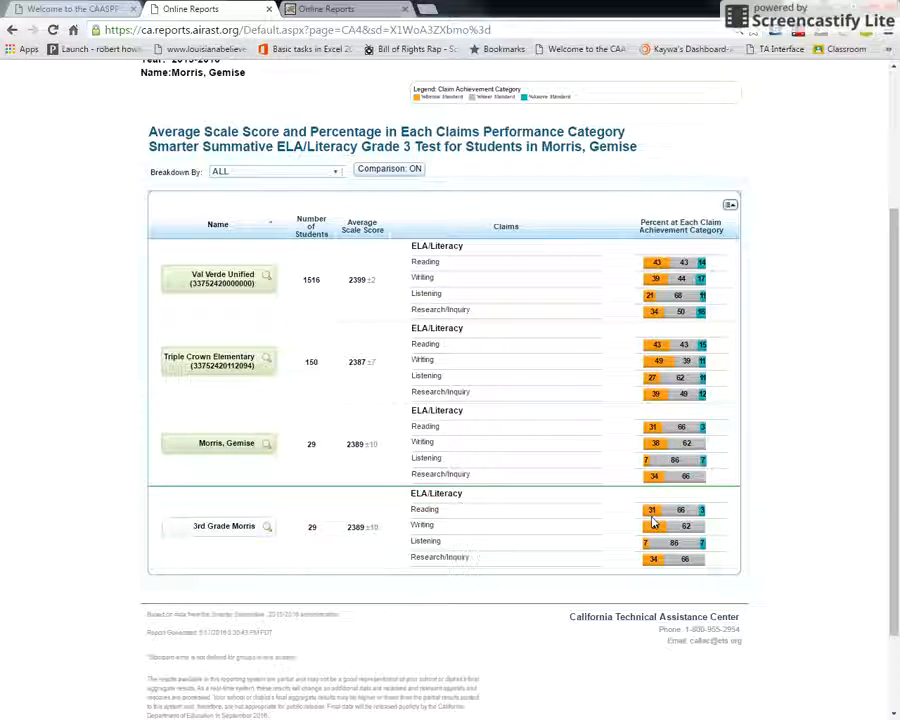
mouse_move(667, 518)
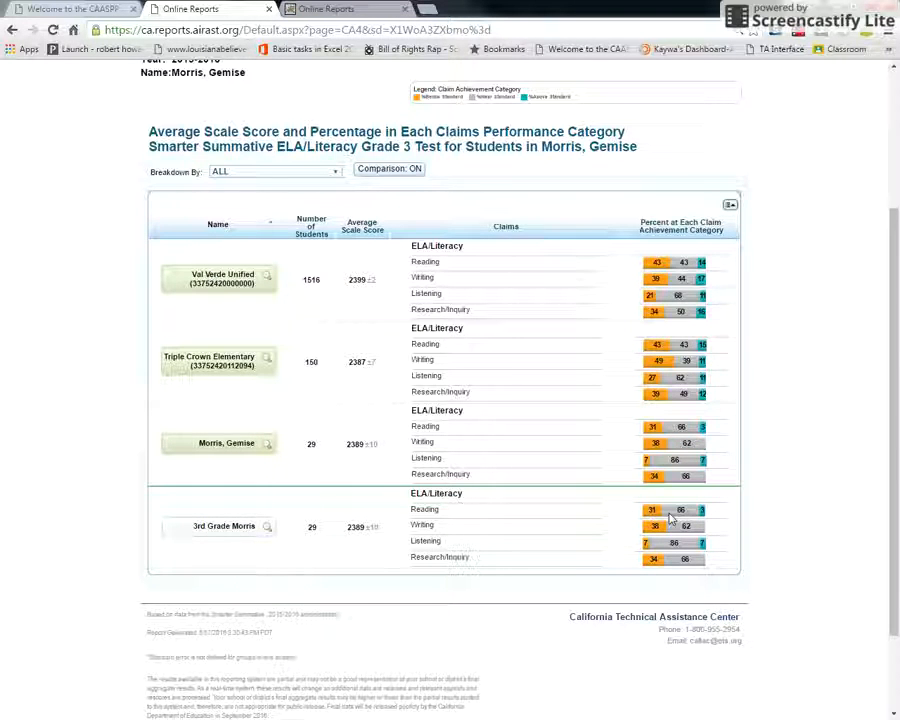
mouse_move(705, 517)
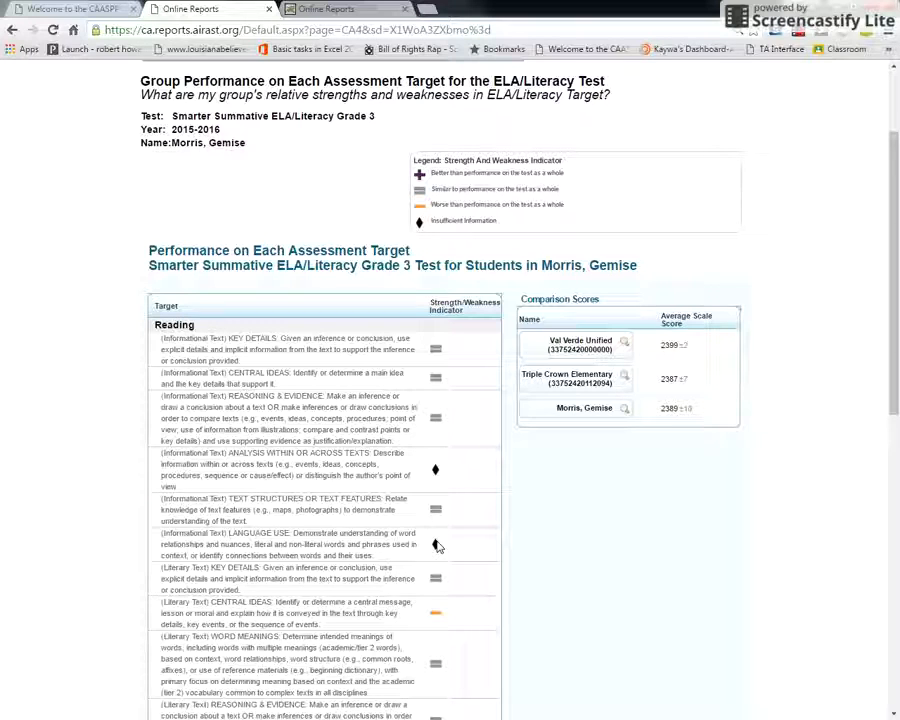
mouse_move(449, 477)
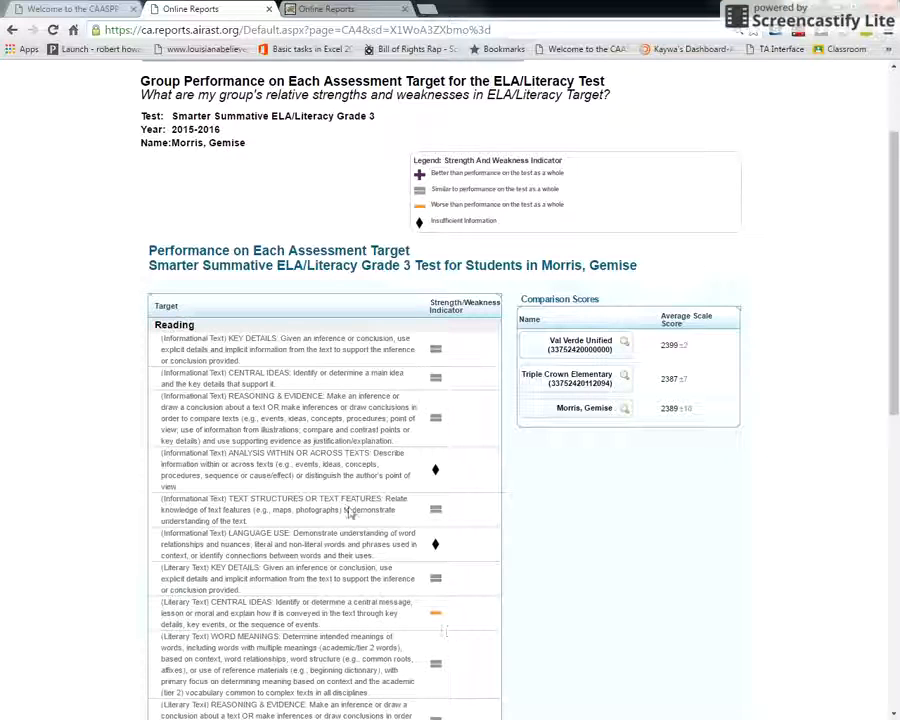
left_click(13, 29)
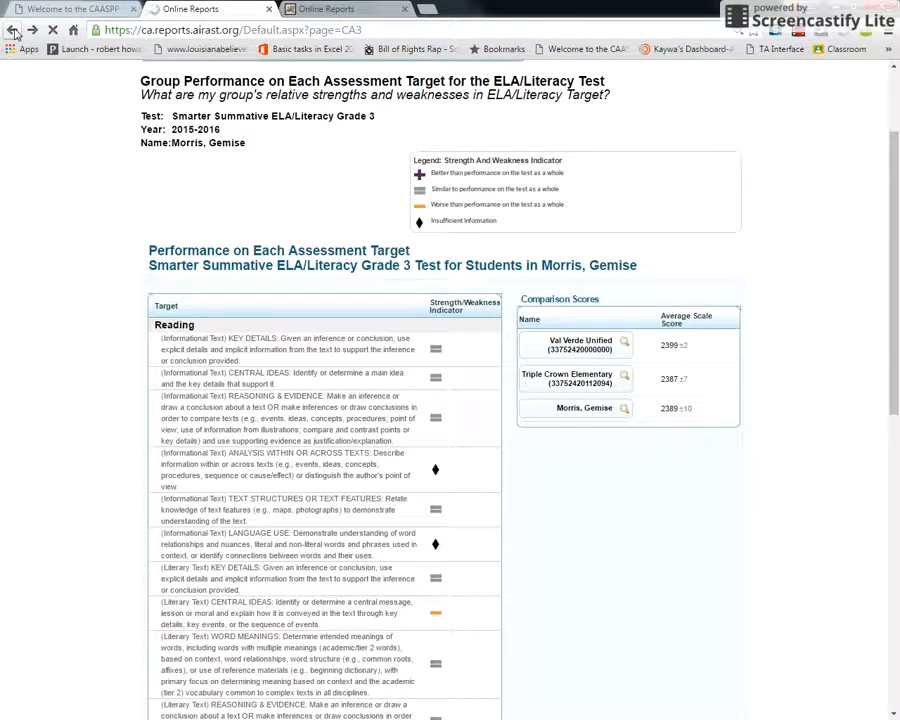
left_click(12, 30)
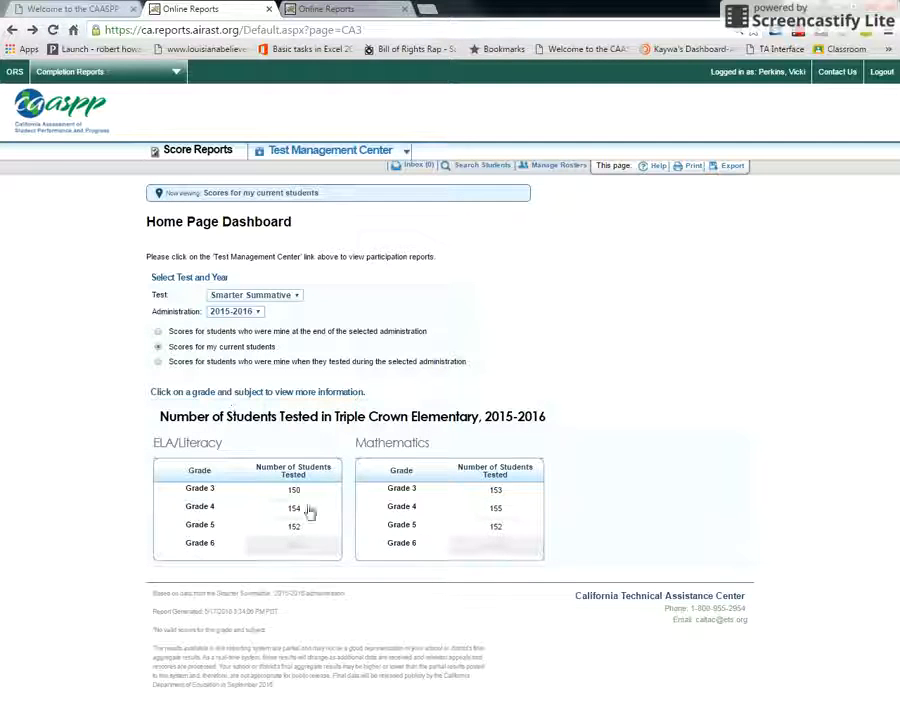
left_click(294, 490)
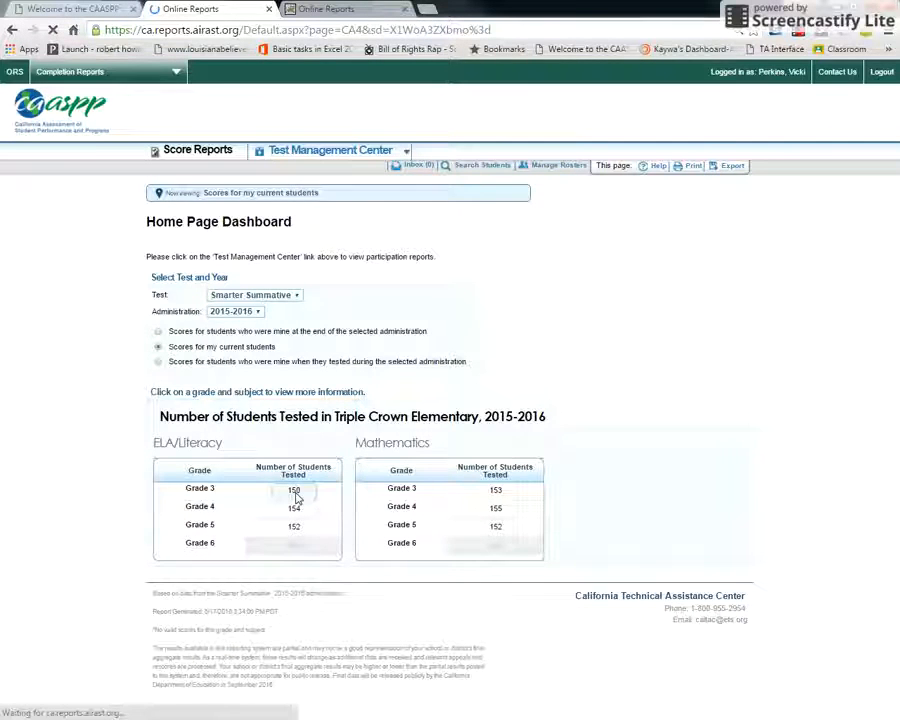
left_click(199, 488)
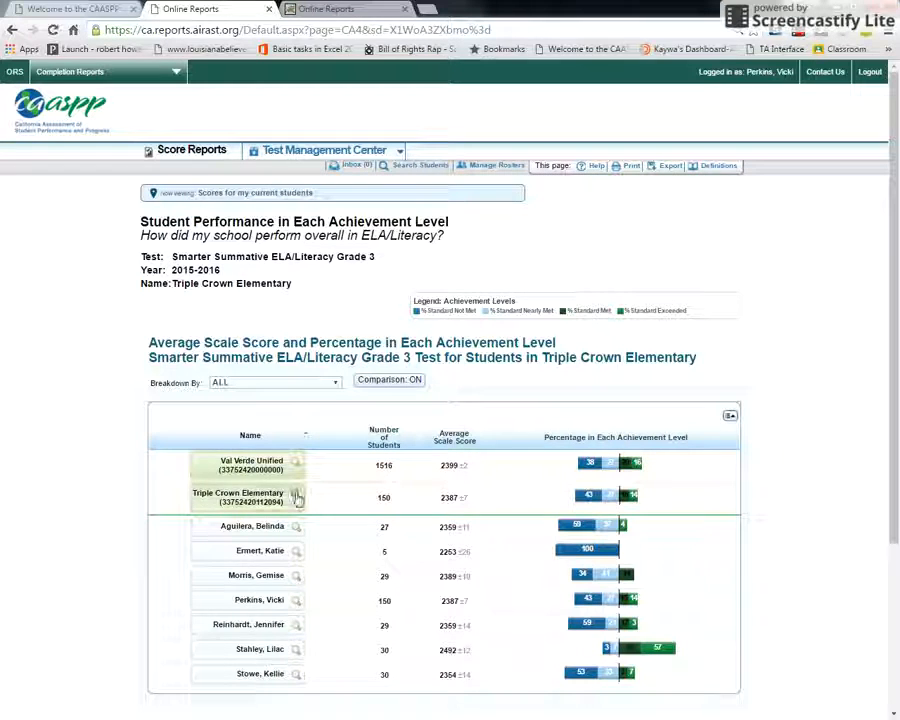
left_click(296, 576)
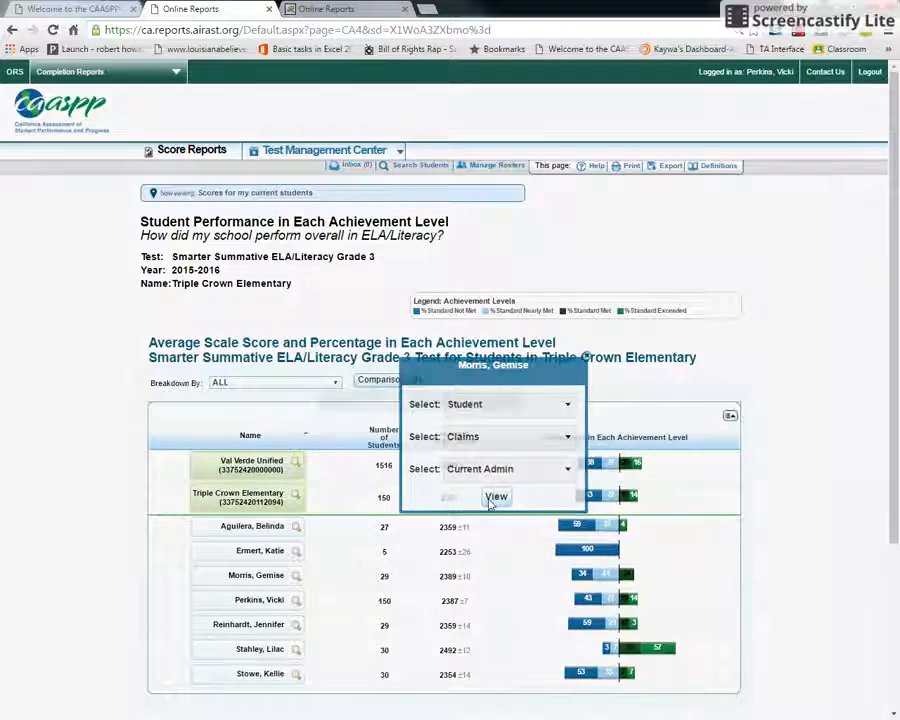
left_click(497, 497)
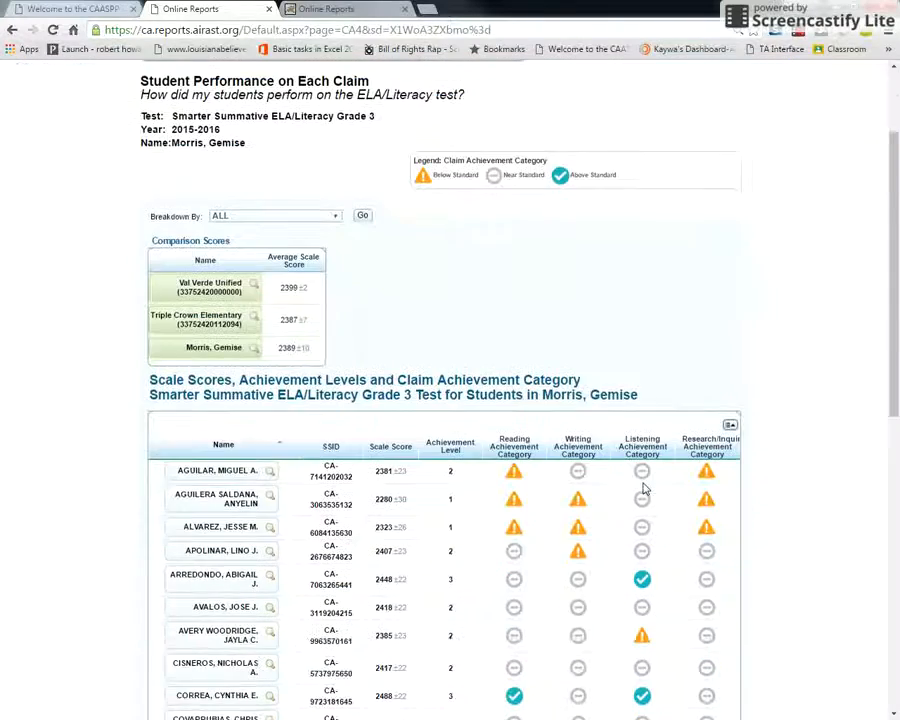
scroll("up", 3)
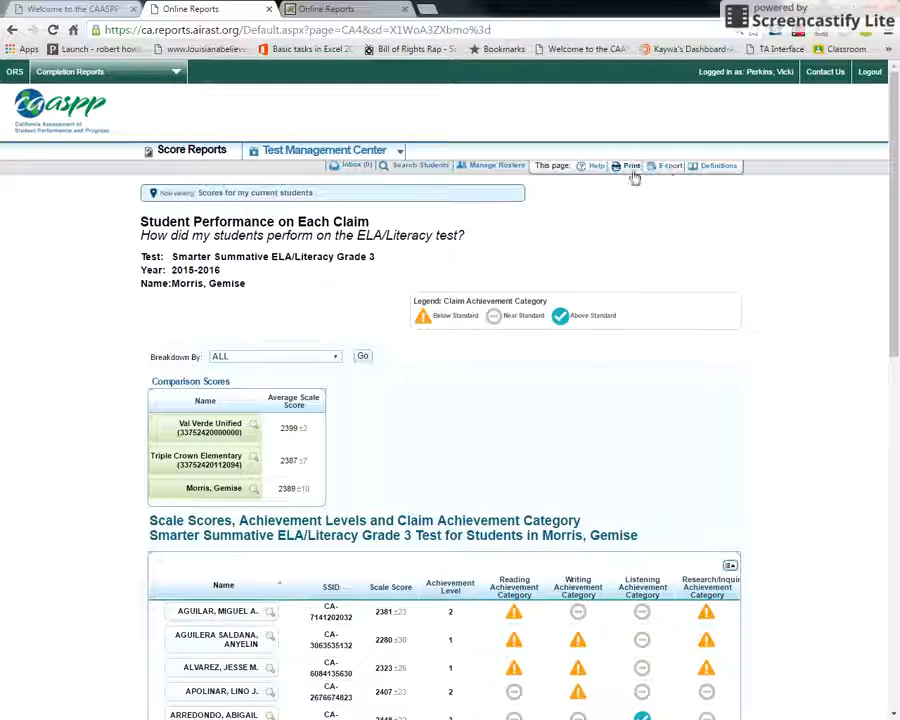
scroll("down", 3)
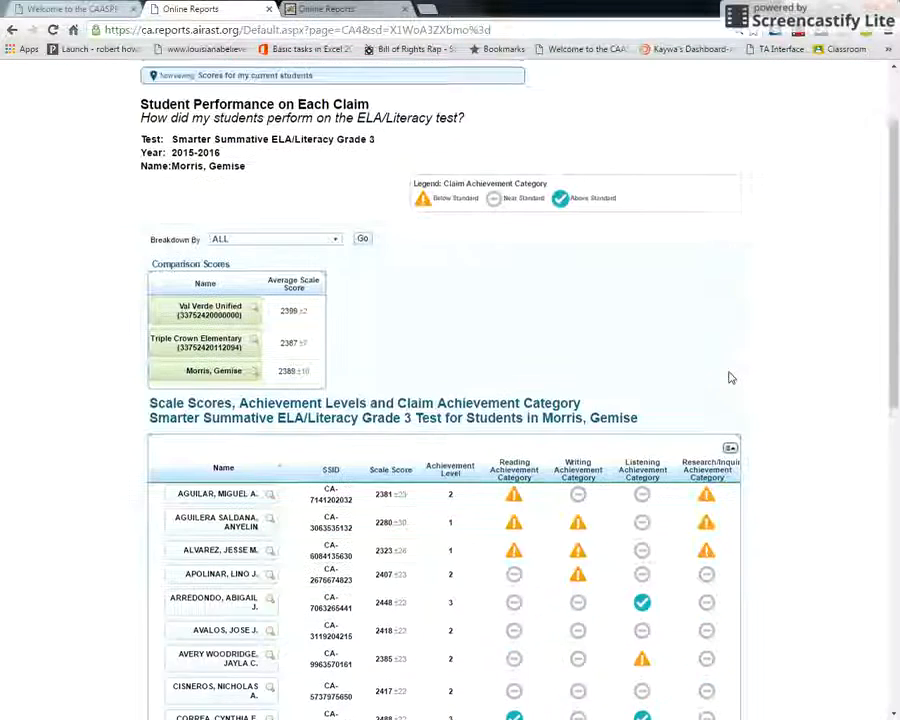
scroll("down", 3)
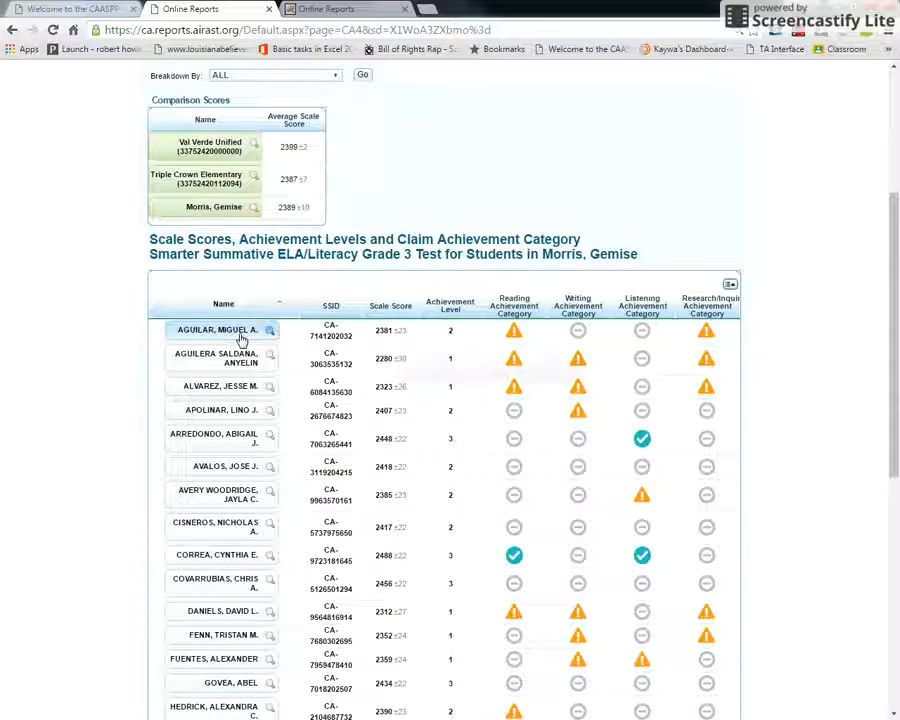
left_click(269, 329)
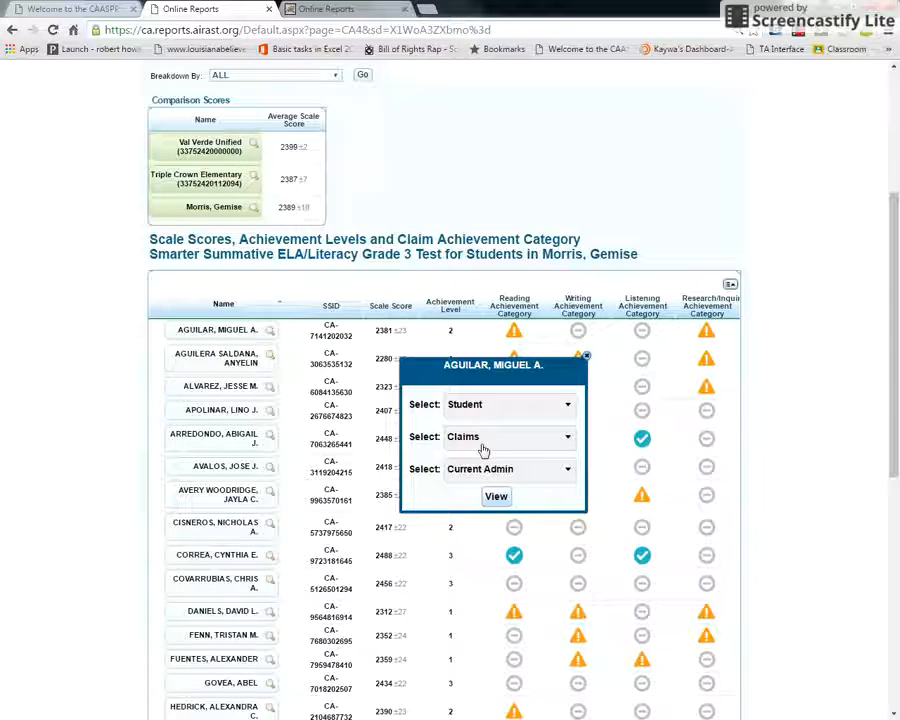
left_click(496, 496)
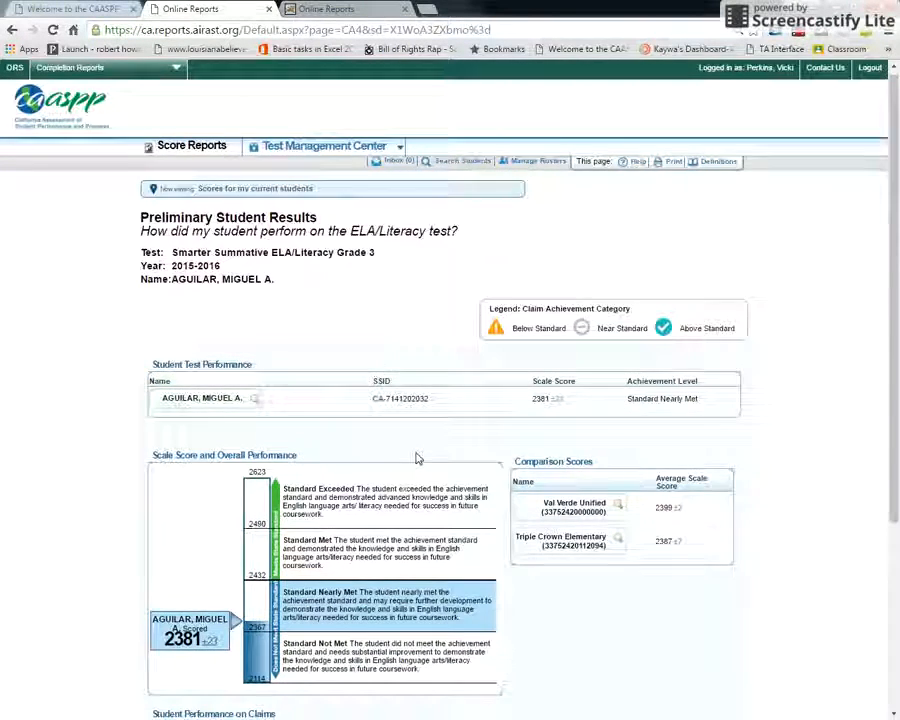
scroll("down", 3)
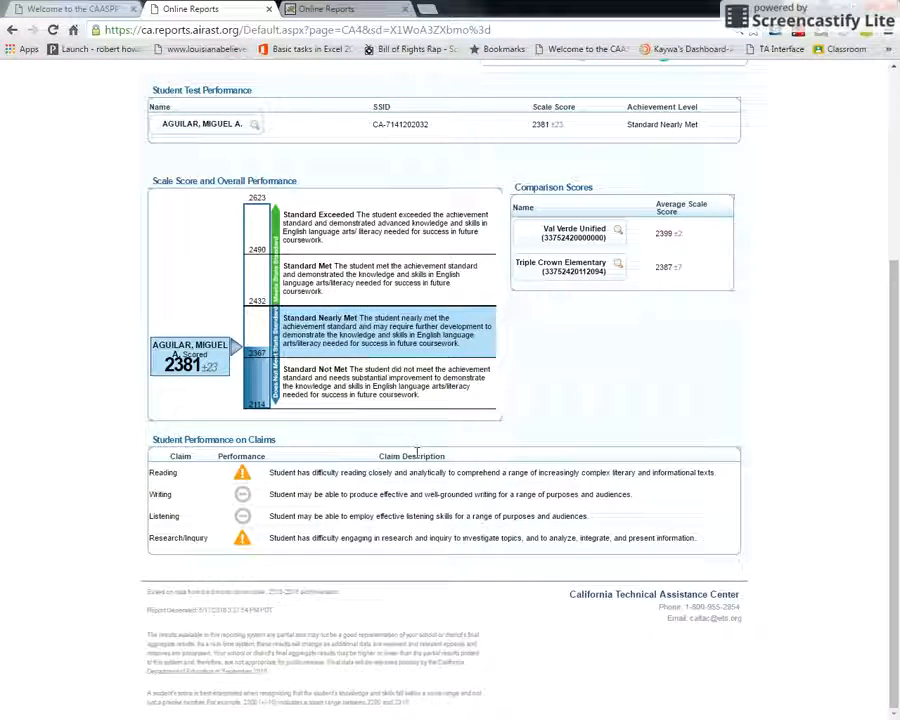
mouse_move(265, 293)
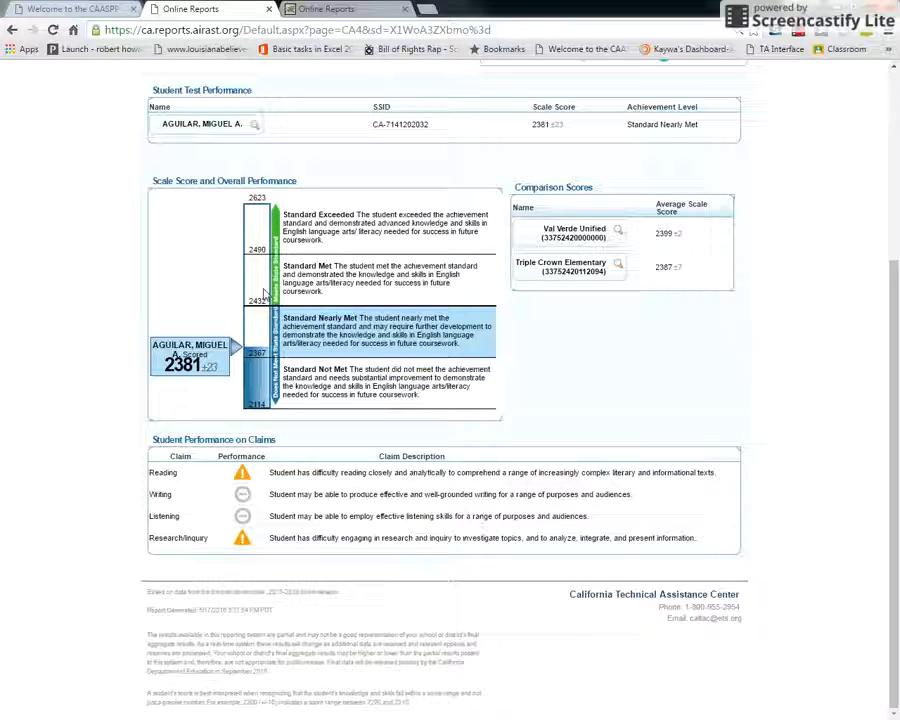
mouse_move(257, 348)
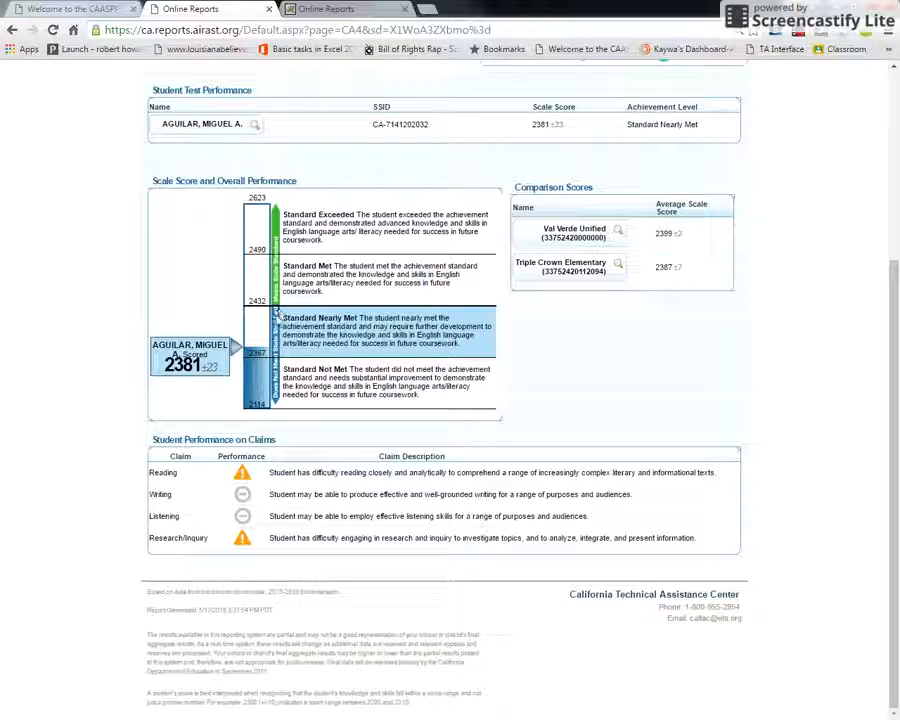
scroll("up", 3)
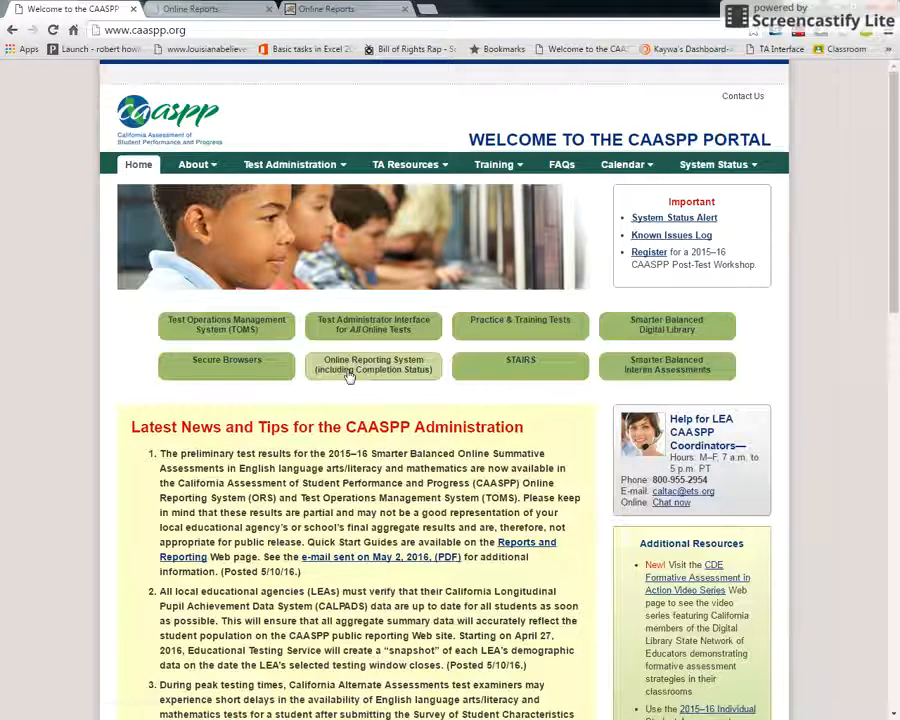
Step: Reopen Score Reports and open Triple Crown Elementary's Grade 4 Mathematics results
left_click(372, 364)
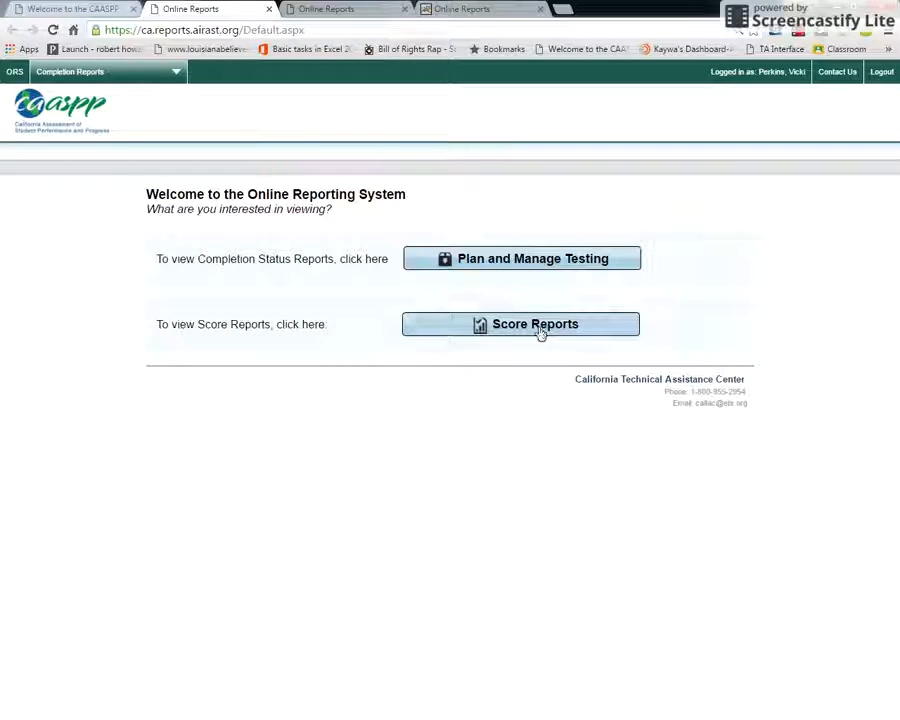
left_click(520, 323)
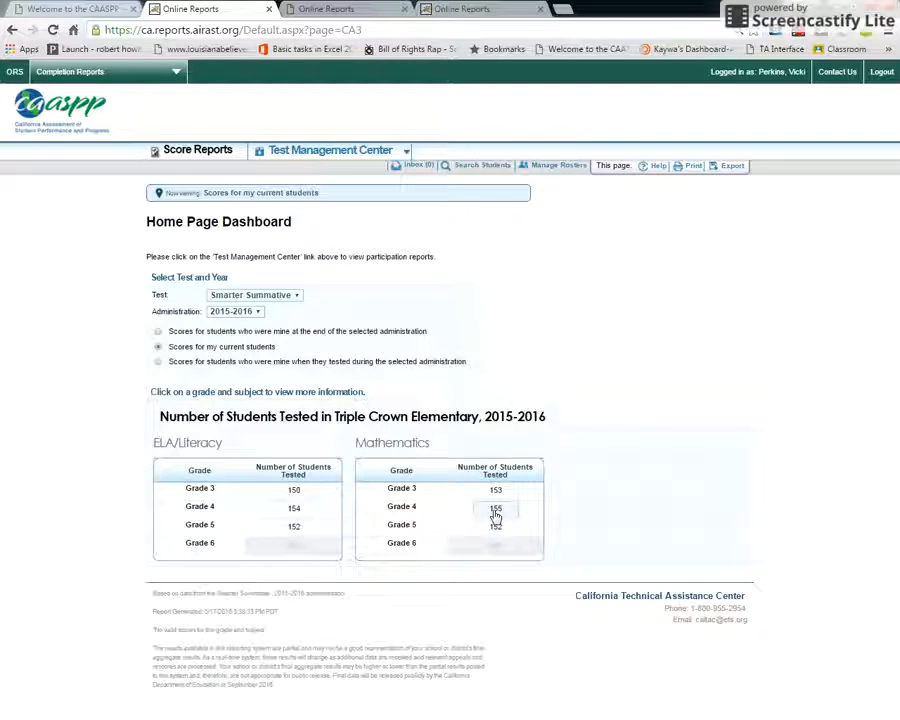
left_click(495, 506)
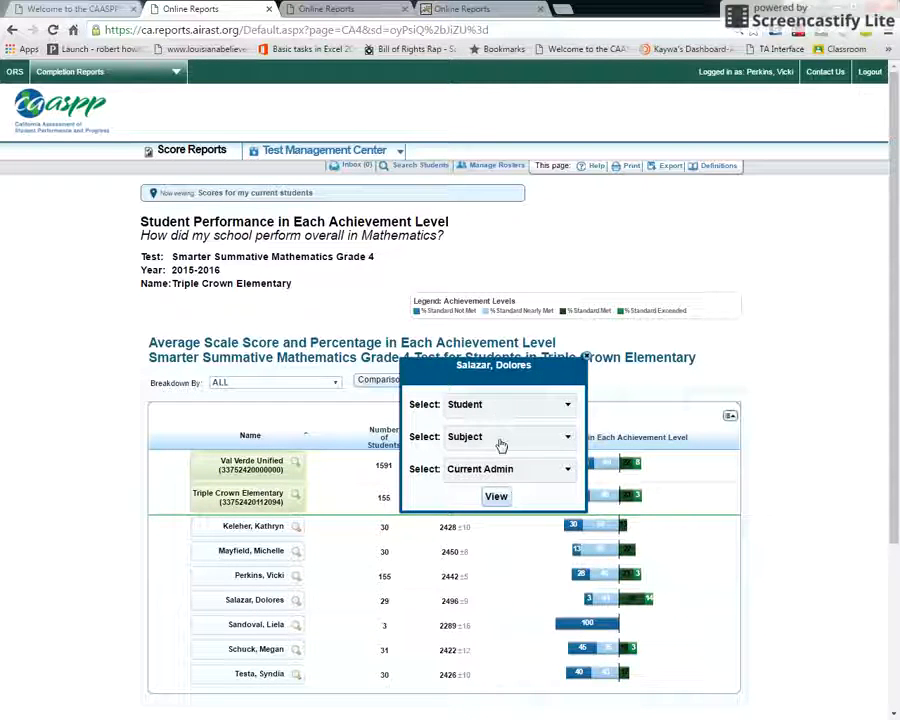
left_click(568, 436)
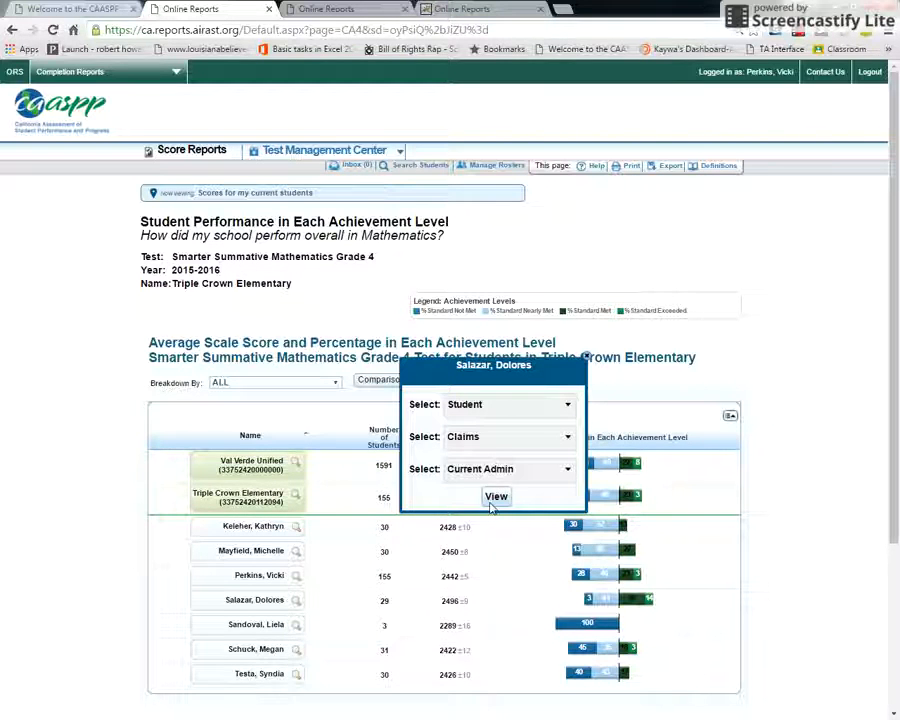
left_click(496, 497)
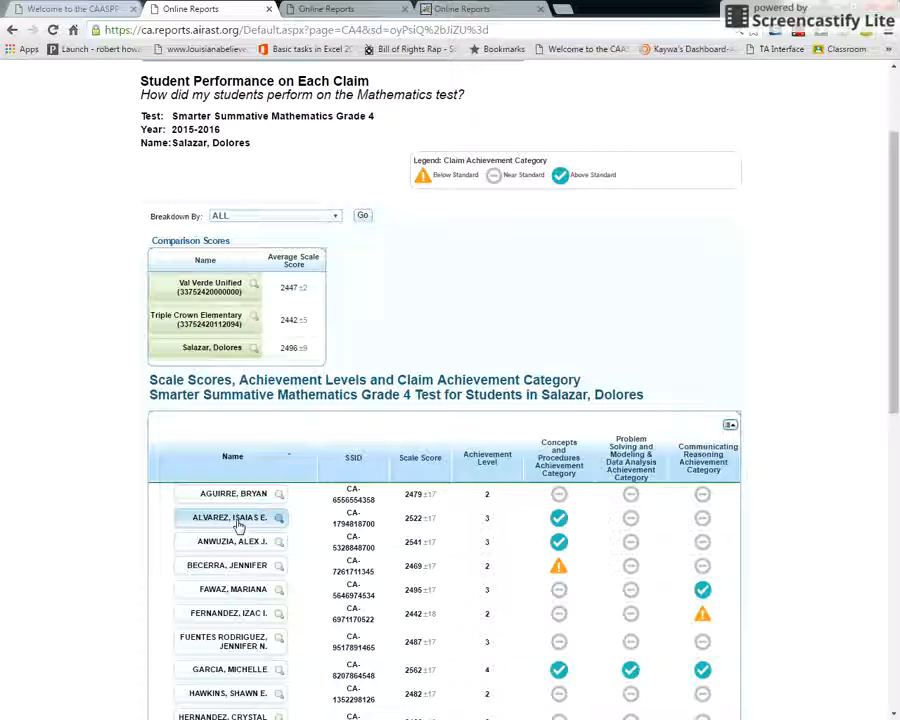
mouse_move(362, 321)
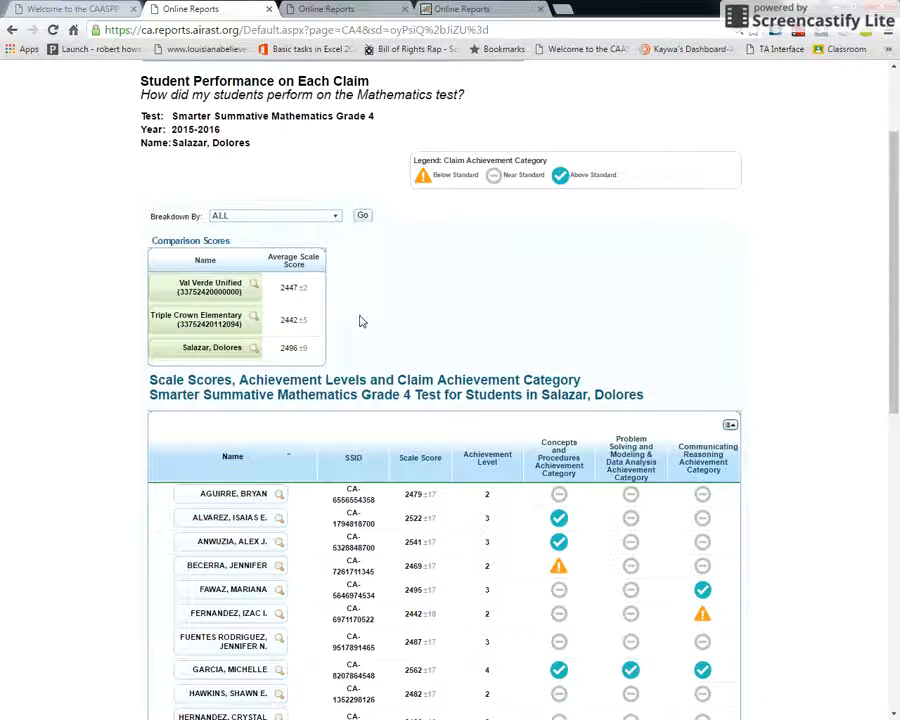